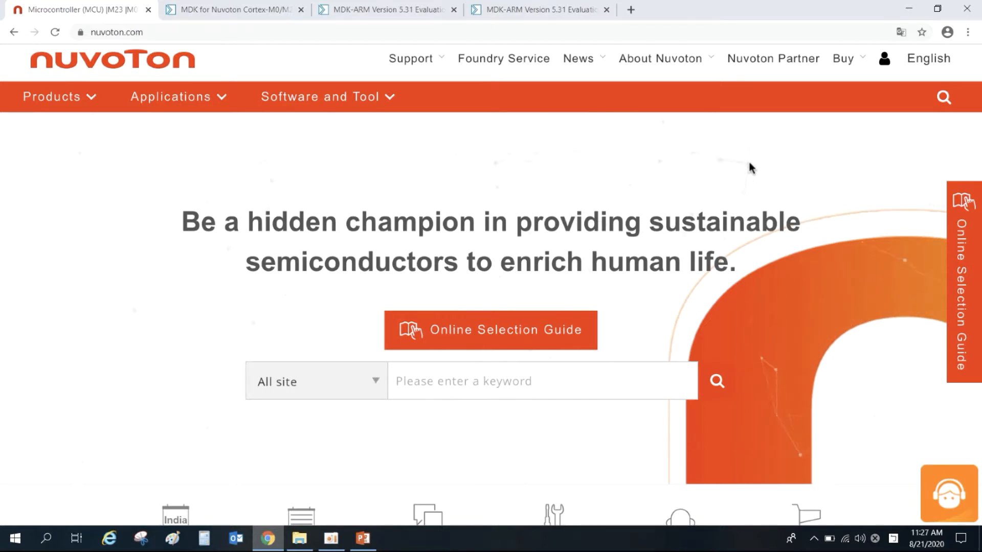
# Navigate from Nuvoton's Software Development Tool driver listing to the Keil MDK Nuvoton edition M0/M23 page
pyautogui.click(320, 96)
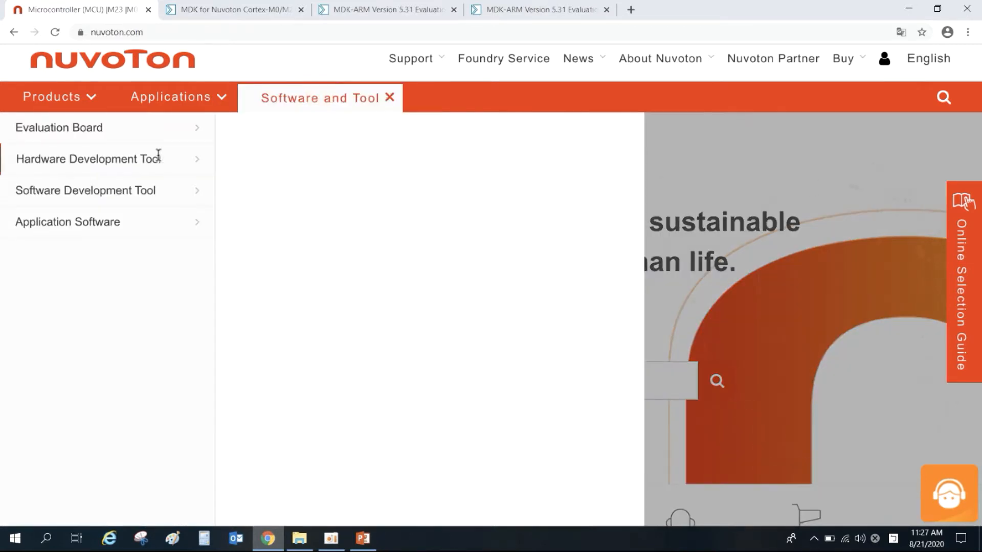
pyautogui.click(85, 191)
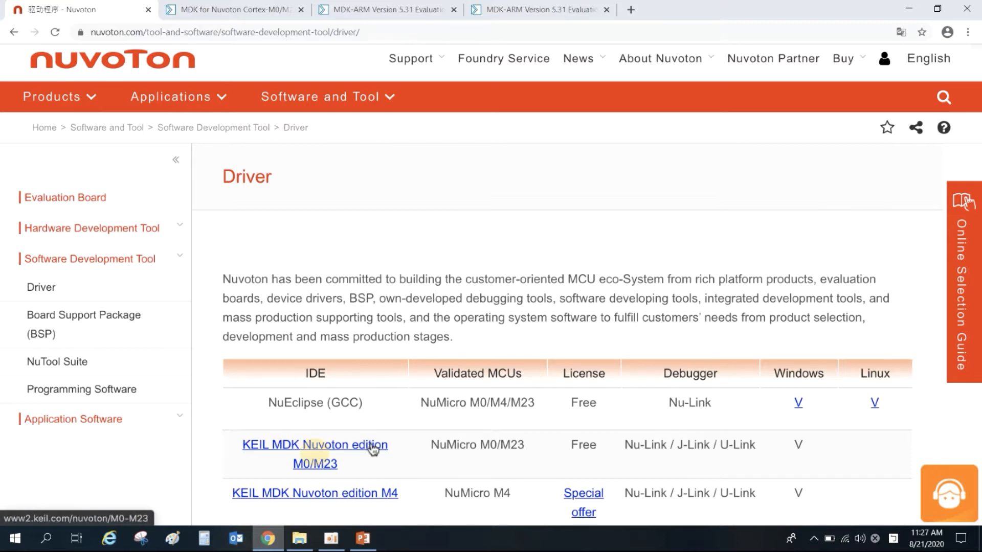
pyautogui.click(314, 444)
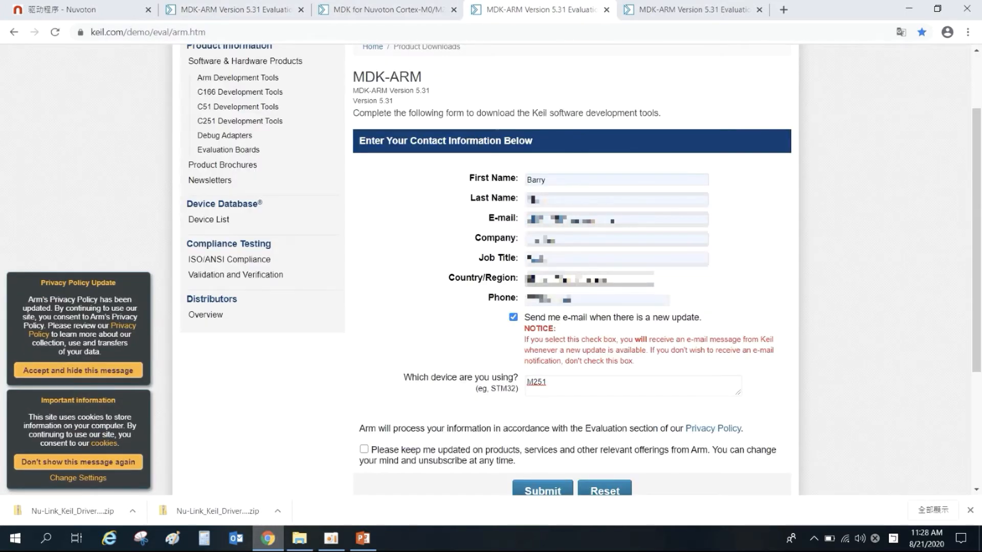
# Submit the Keil evaluation form and launch the downloaded MDK531.EXE installer from Downloads
pyautogui.scroll(-3)
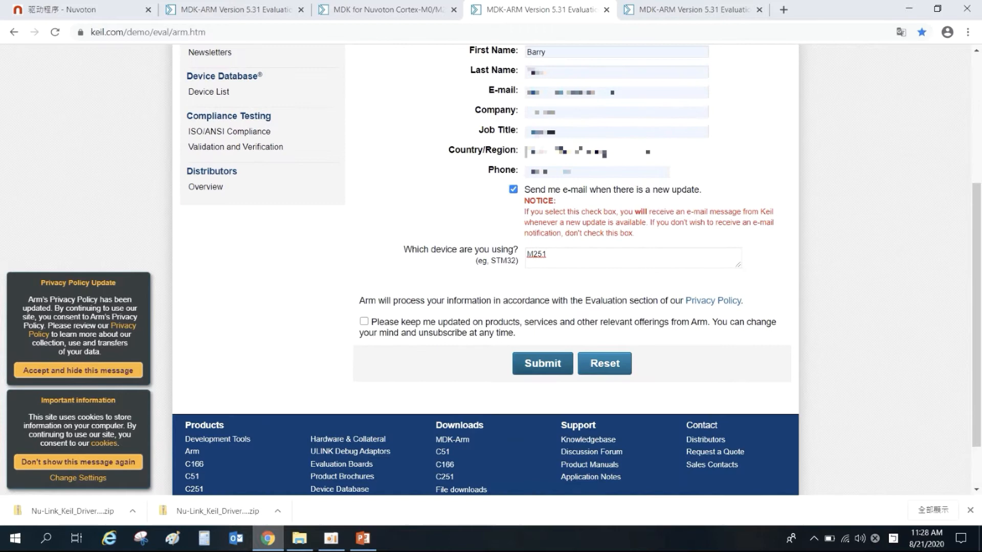
pyautogui.click(540, 363)
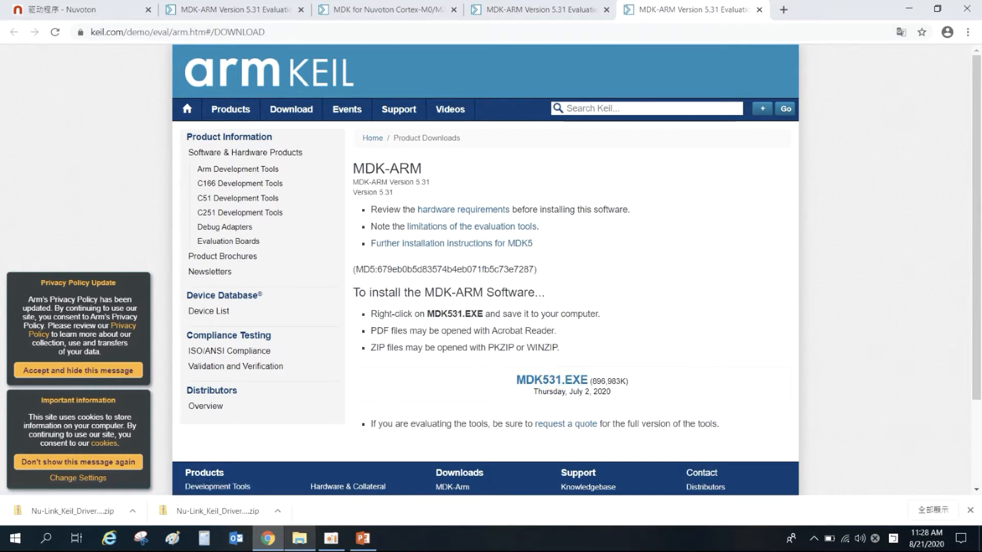
pyautogui.click(299, 543)
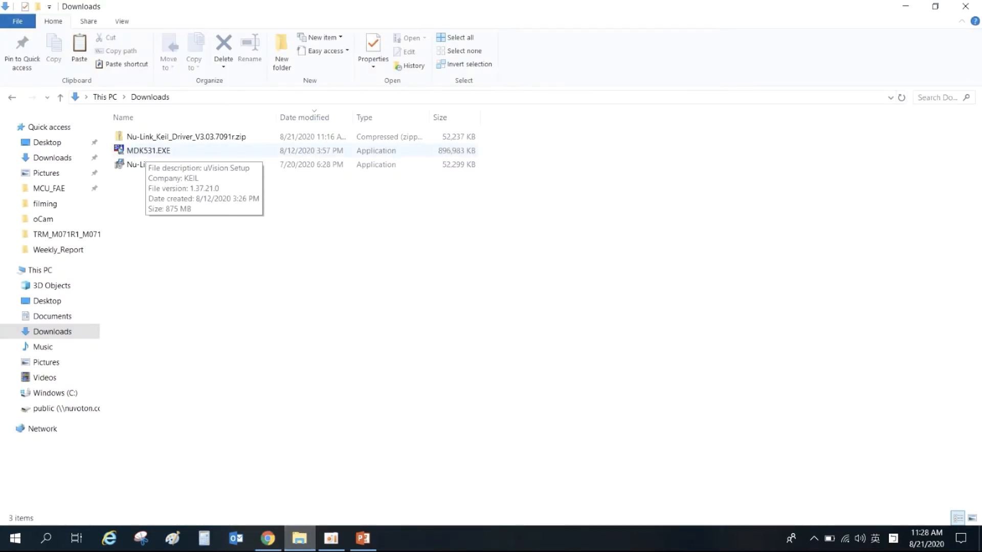
pyautogui.click(148, 151)
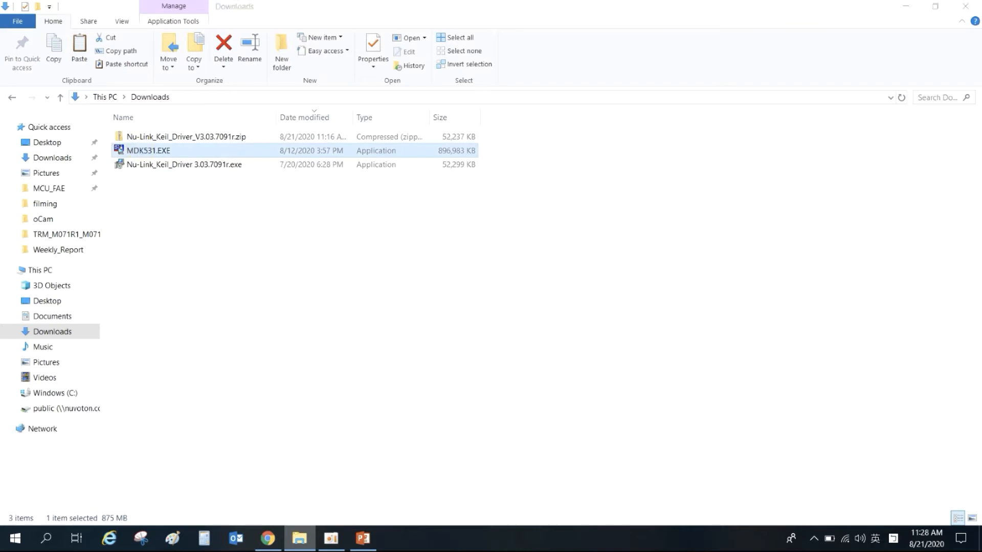
pyautogui.doubleClick(147, 151)
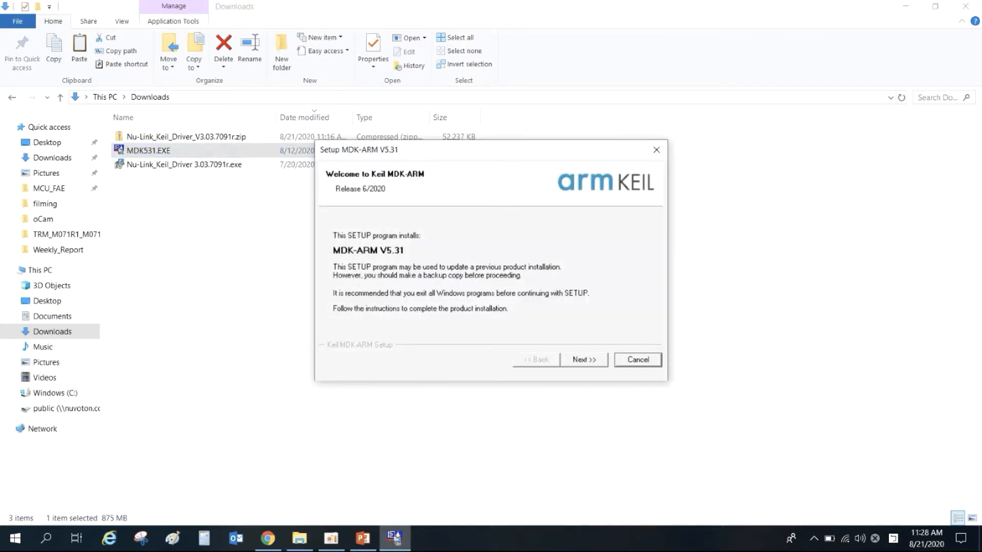
# Run through MDK-ARM V5.31 setup, accepting the license, default C:\Keil_v5 folders and customer info
pyautogui.click(582, 359)
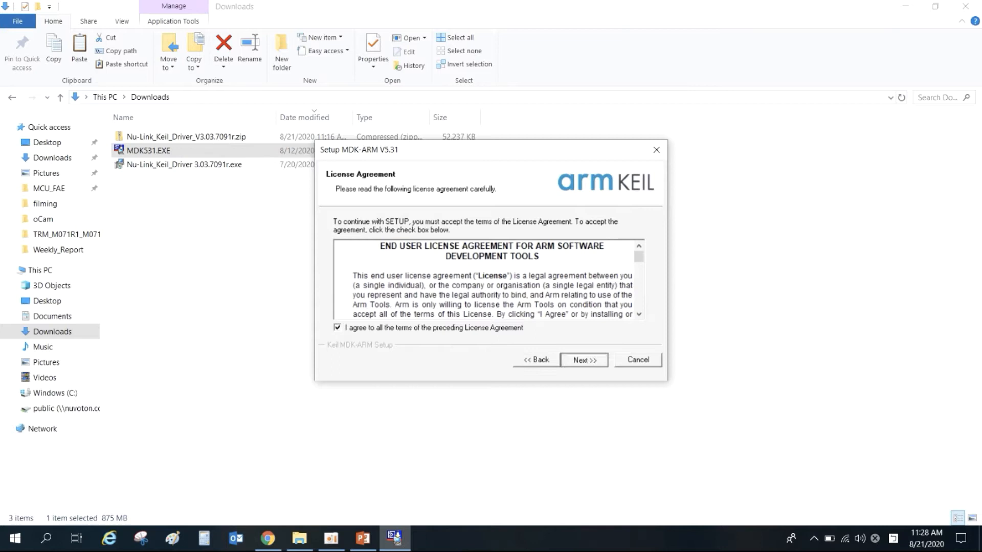
pyautogui.click(583, 359)
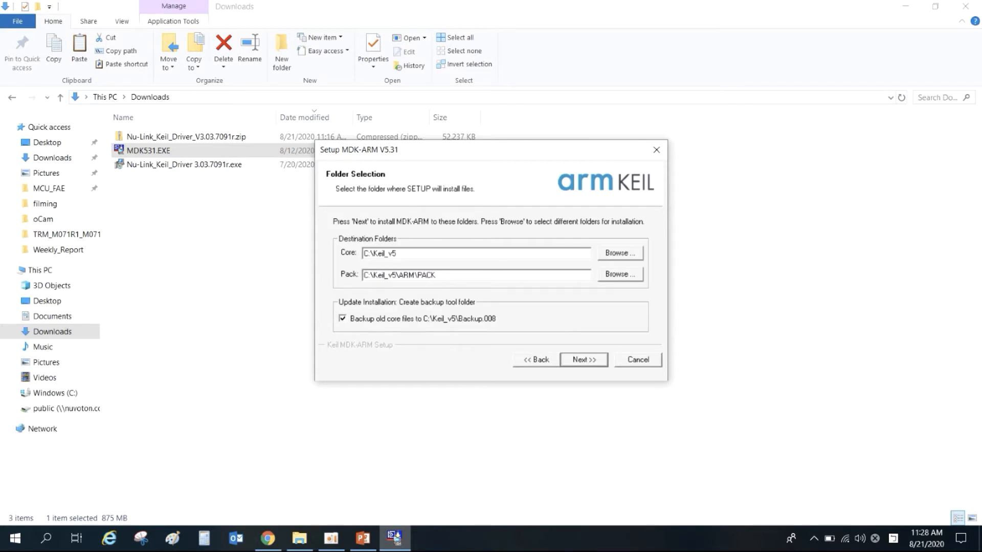
pyautogui.click(582, 359)
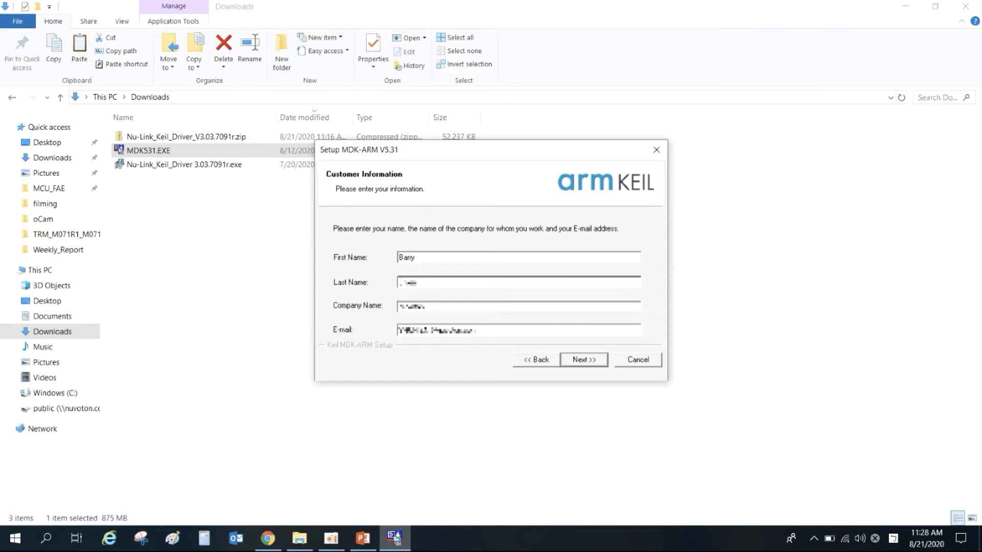
pyautogui.click(583, 359)
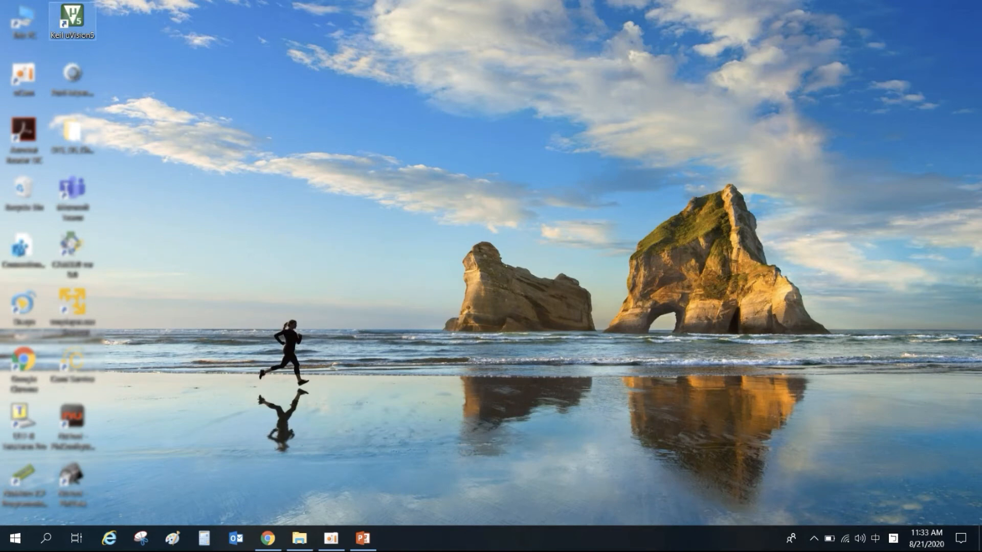
# Launch uVision5, request a license via Internet from License Management, and select the M0/M23 PSN
pyautogui.doubleClick(72, 19)
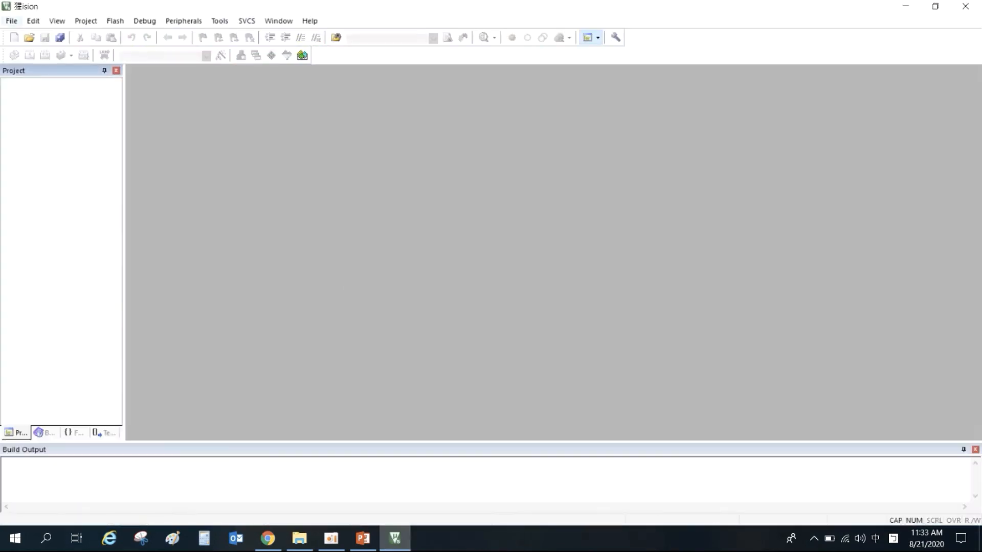
pyautogui.click(10, 20)
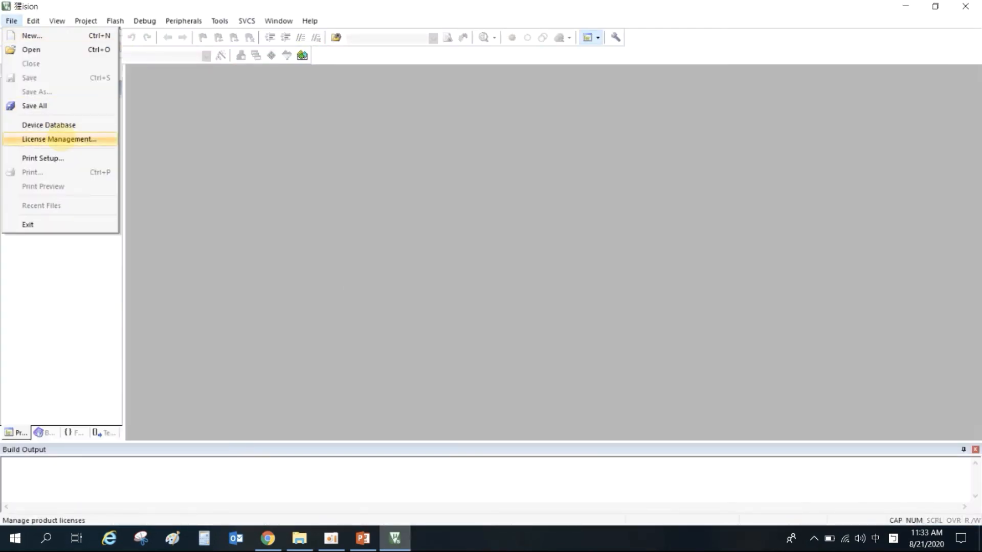
pyautogui.click(59, 139)
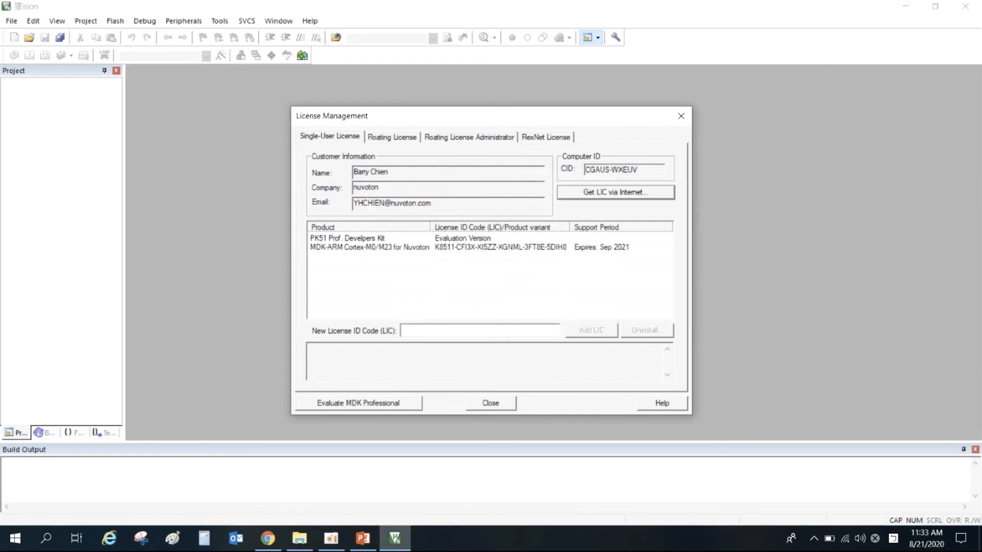
pyautogui.click(615, 192)
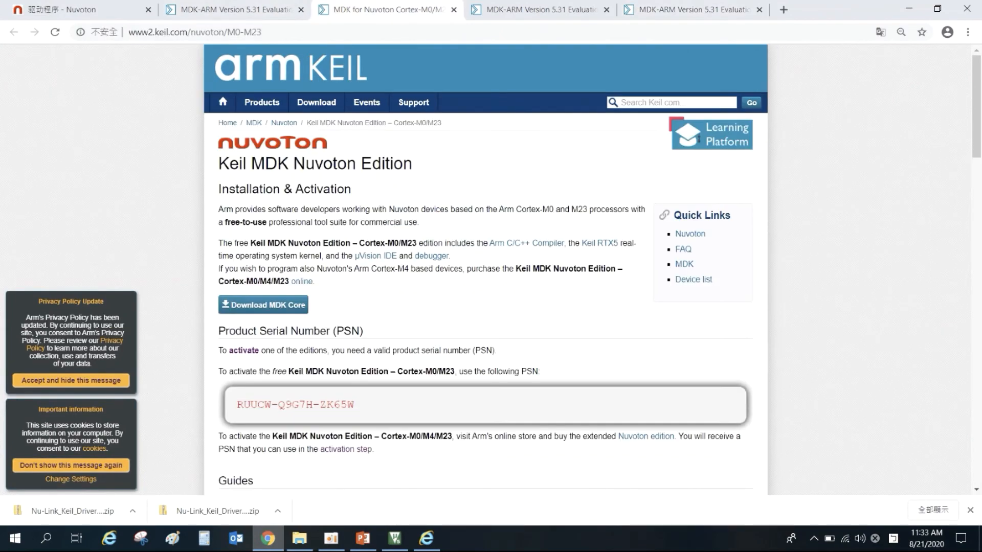
pyautogui.moveTo(237, 405); pyautogui.dragTo(299, 404)
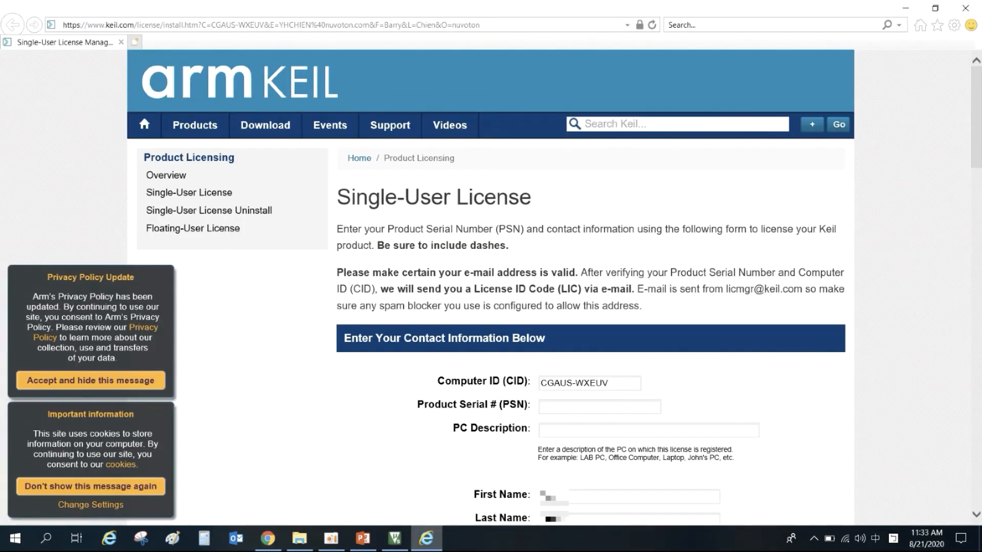
# Paste the M0/M23 serial number into the Product Serial # field and scroll through the form
pyautogui.rightClick(598, 407)
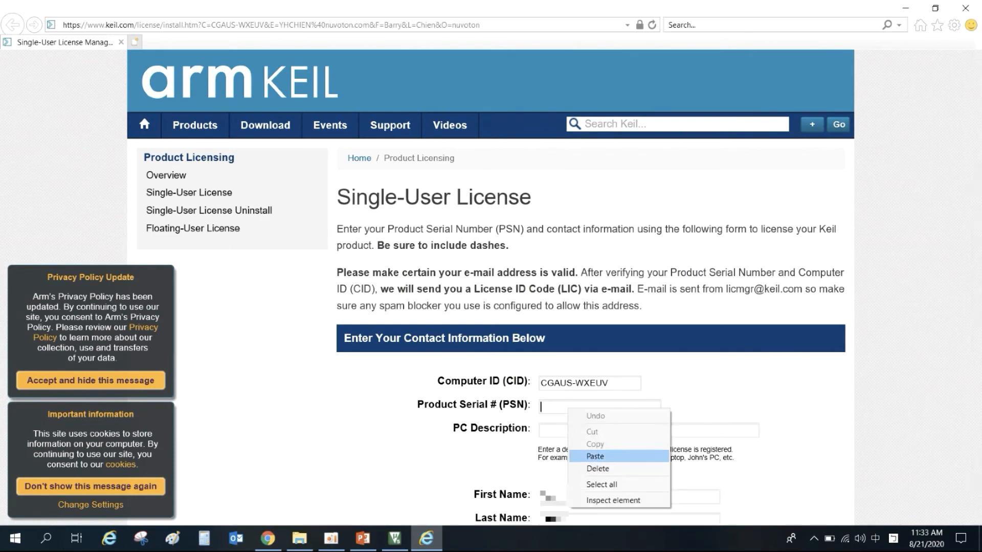
pyautogui.click(594, 457)
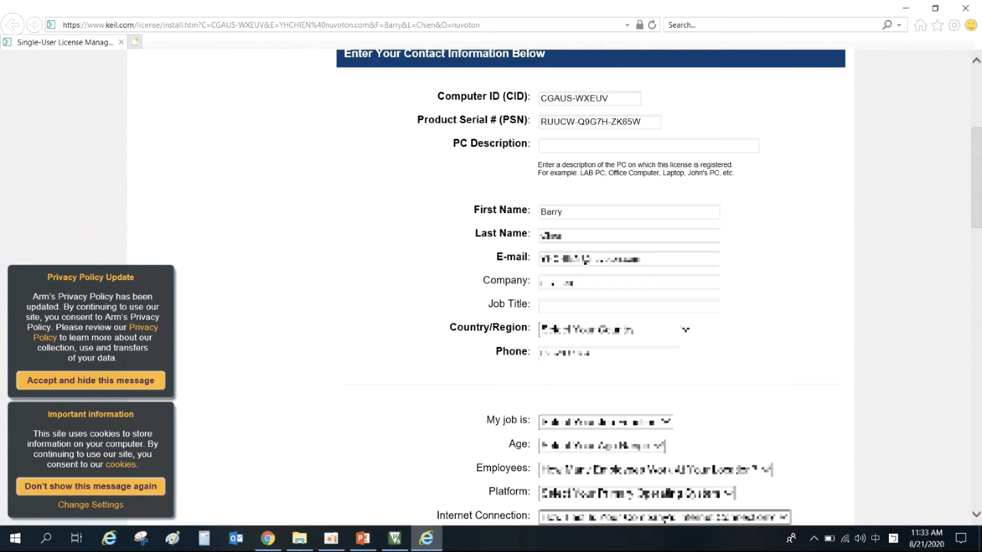
pyautogui.scroll(-3)
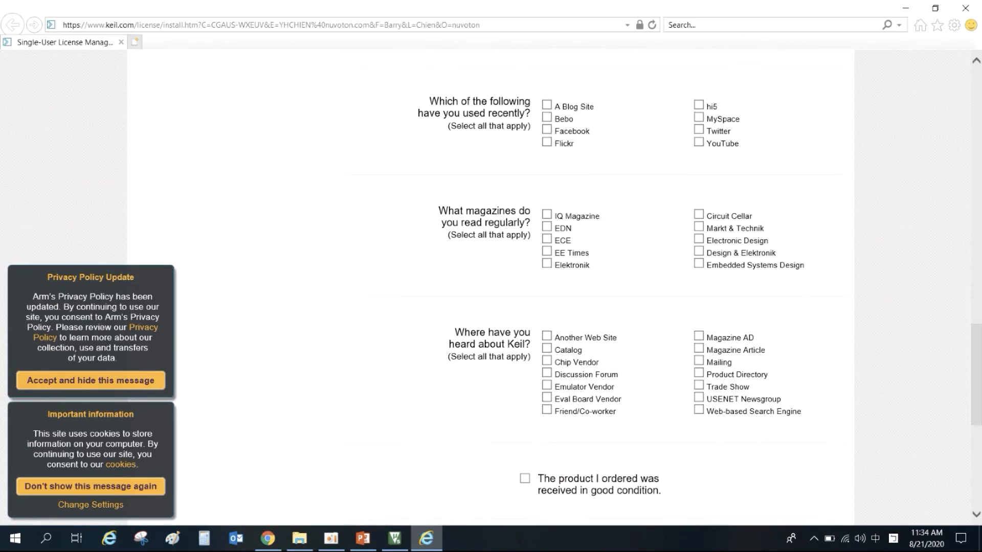
pyautogui.scroll(-3)
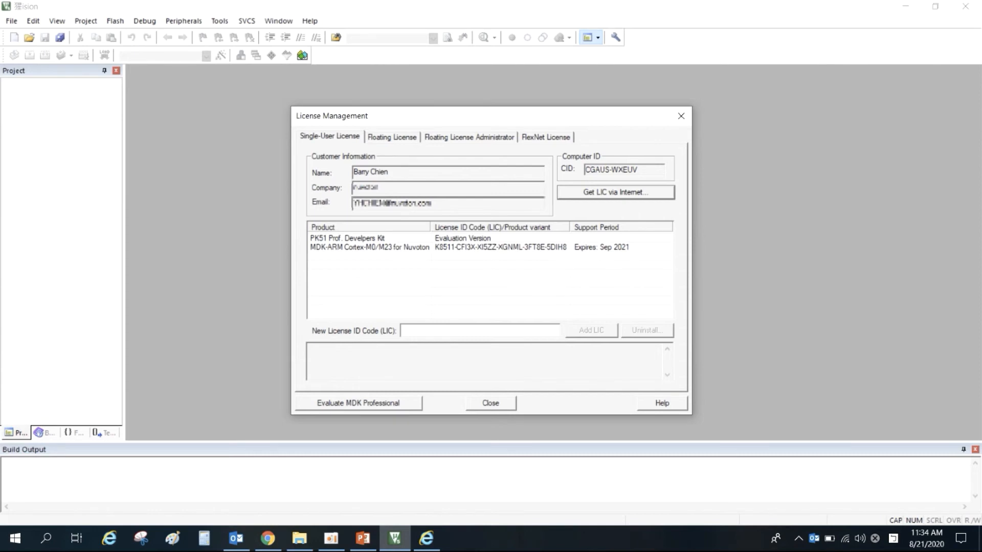
# Paste the received LIC into the New License ID Code field and add it
pyautogui.click(479, 330)
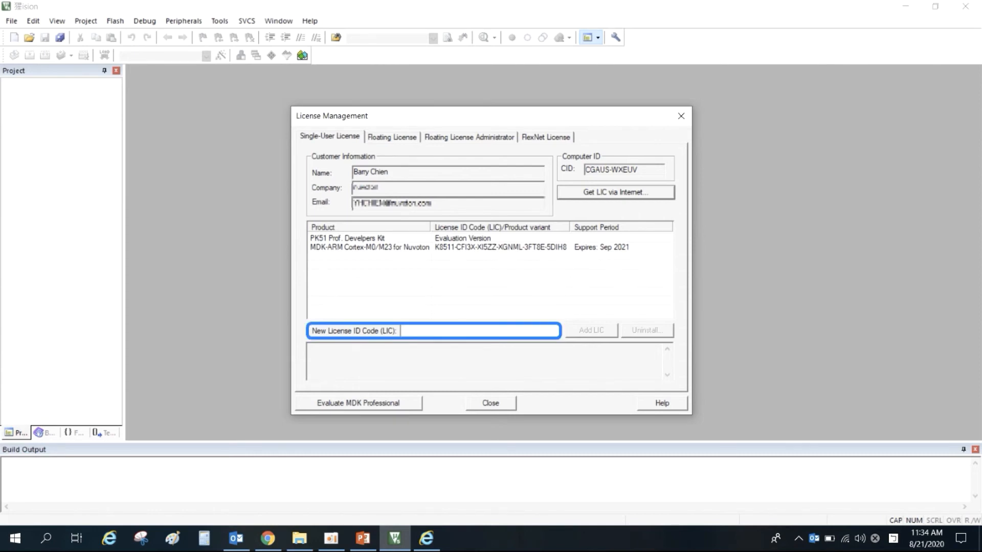
pyautogui.rightClick(479, 331)
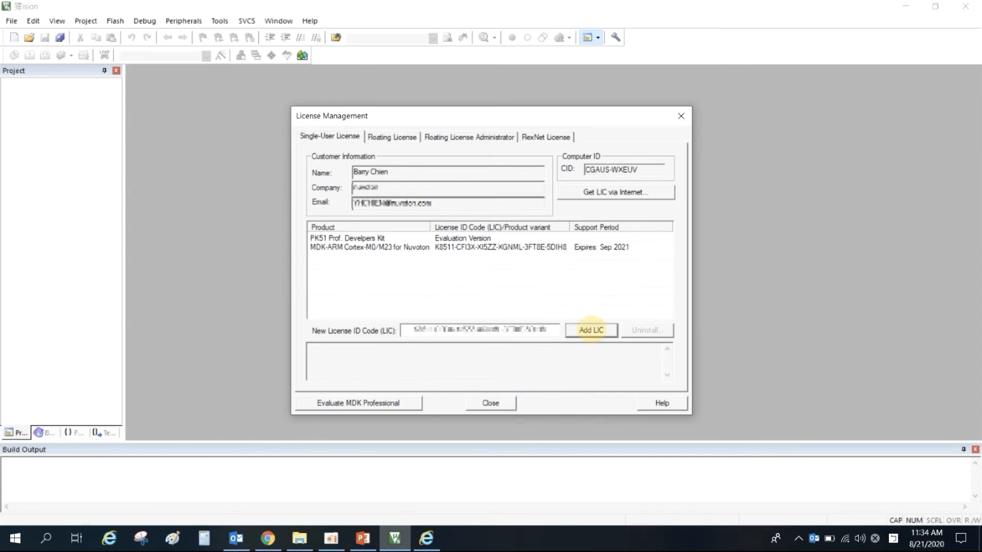
pyautogui.click(589, 330)
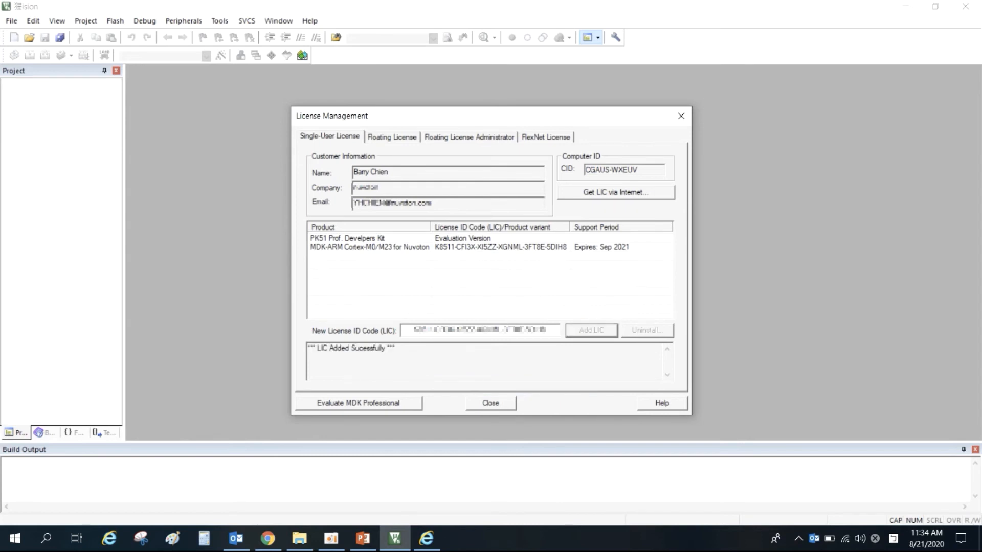